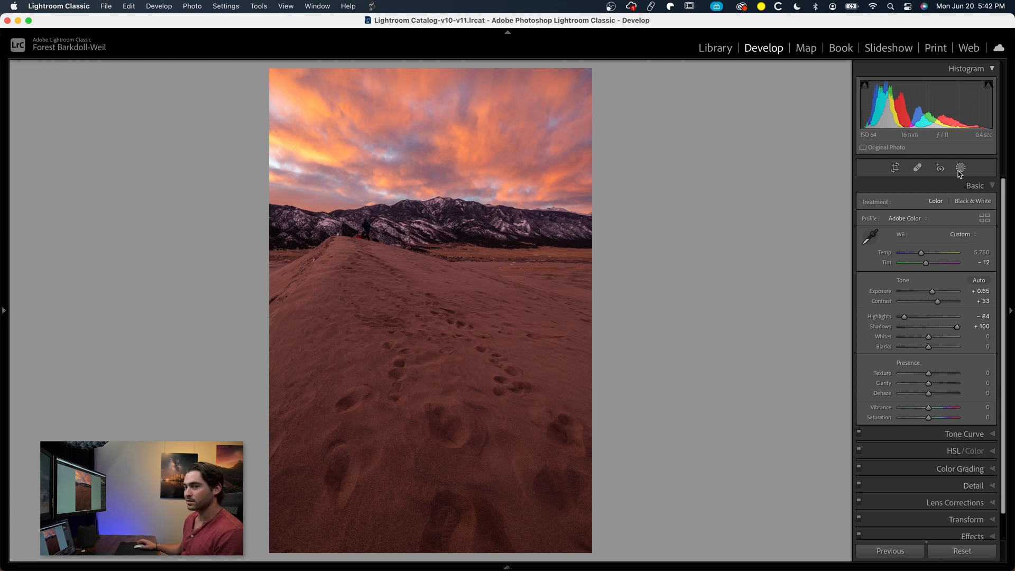
mouse_move(960, 168)
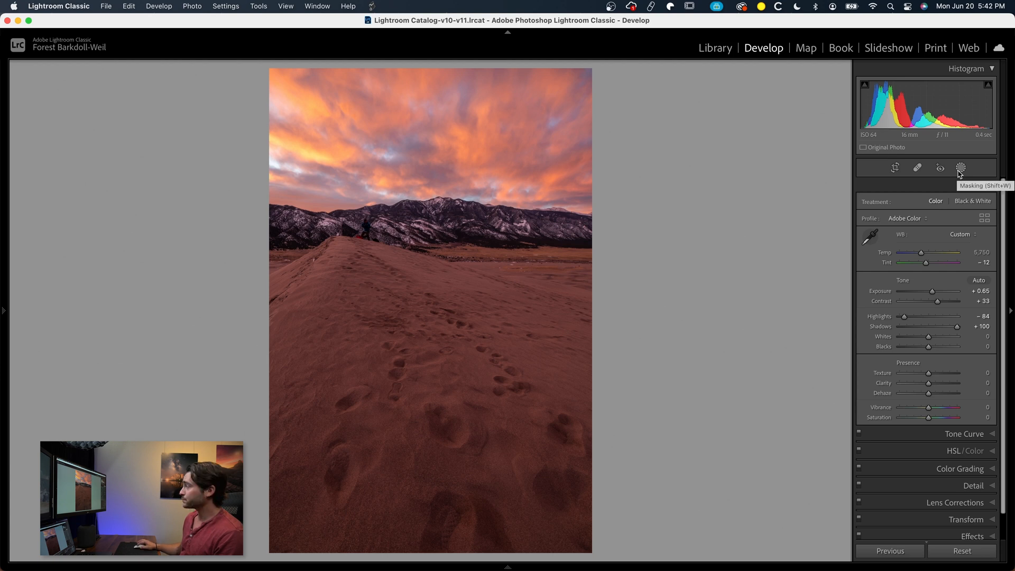
- Draw a large radial gradient mask from beyond the photo's left edge at the horizon
click(960, 167)
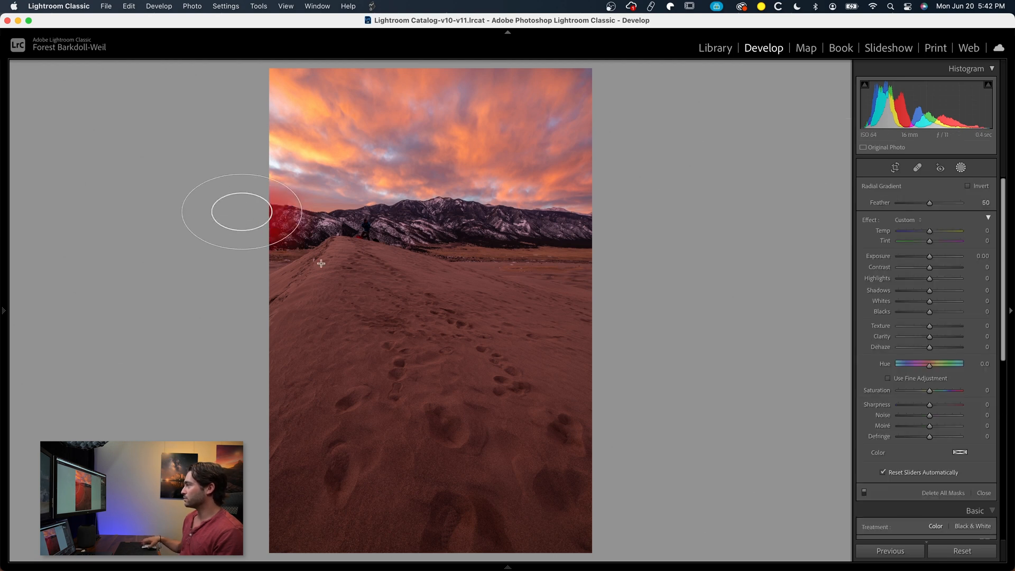
drag(320, 263, 500, 492)
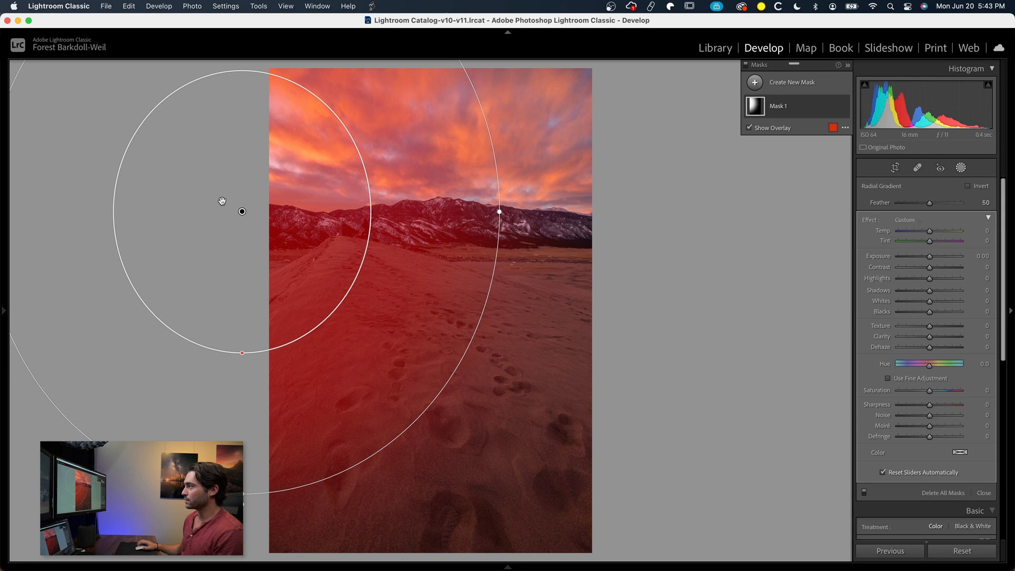
mouse_move(614, 221)
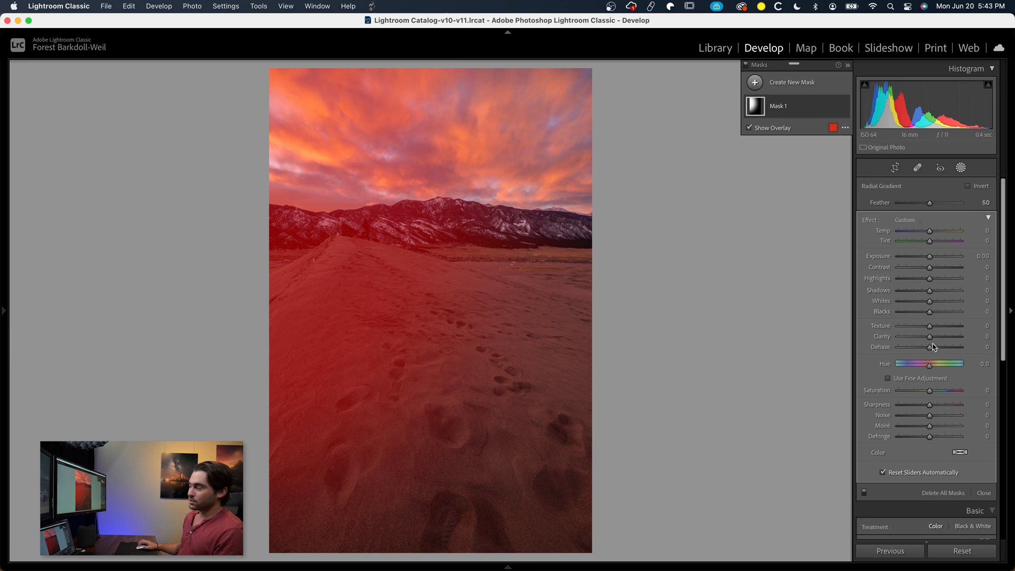
- Hide the mask overlay and set the mask's Dehaze to -25
click(749, 128)
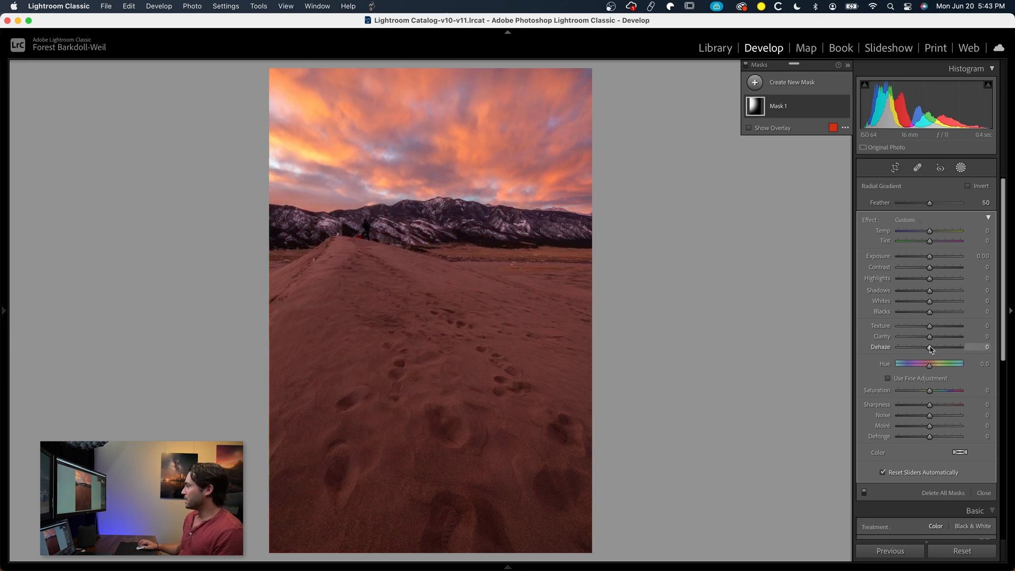
drag(947, 346, 919, 346)
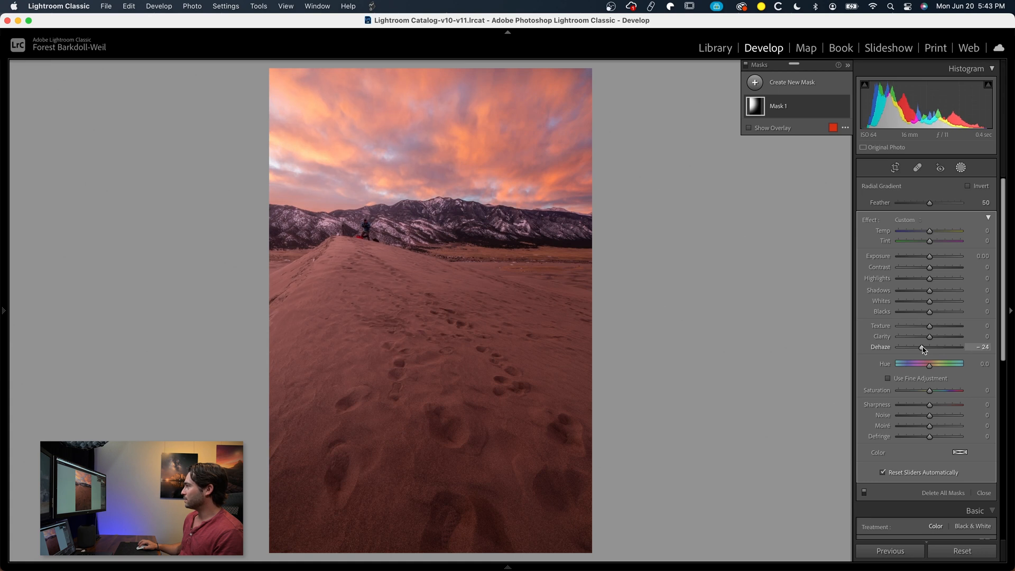
drag(935, 347, 933, 346)
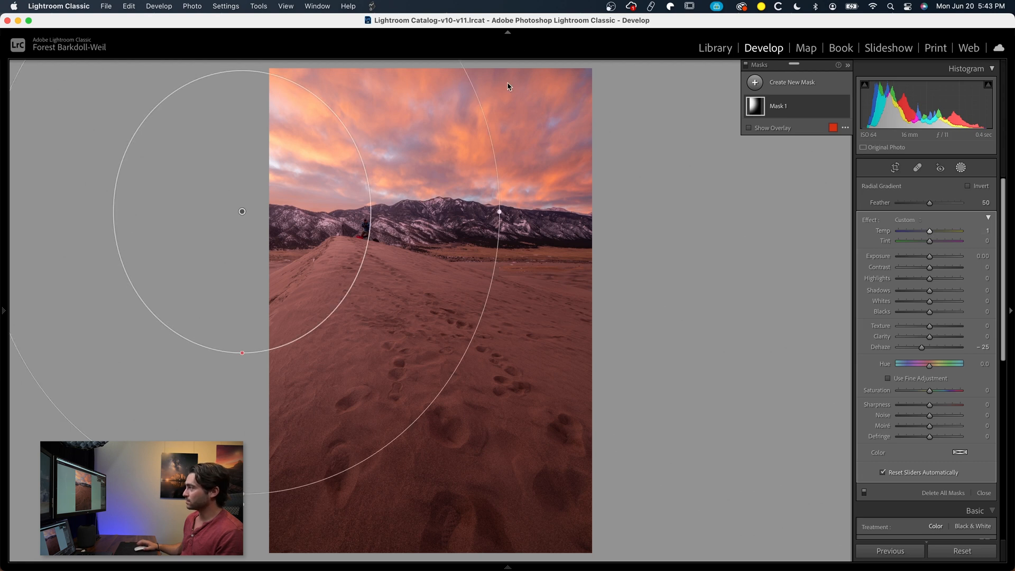
mouse_move(666, 196)
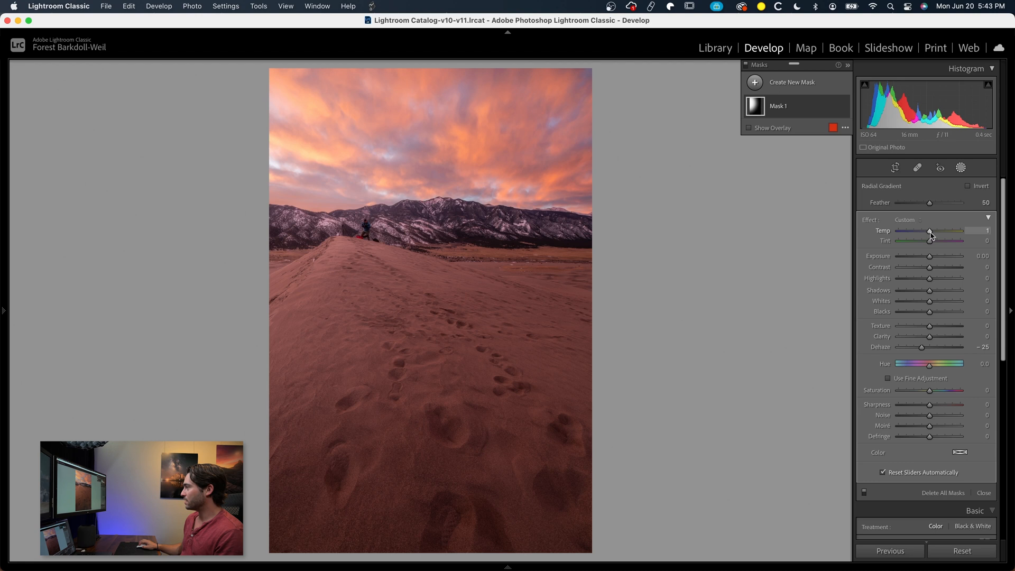
- Set the mask's Temp to 39, Tint to 7 and Whites to 27
drag(930, 231, 949, 230)
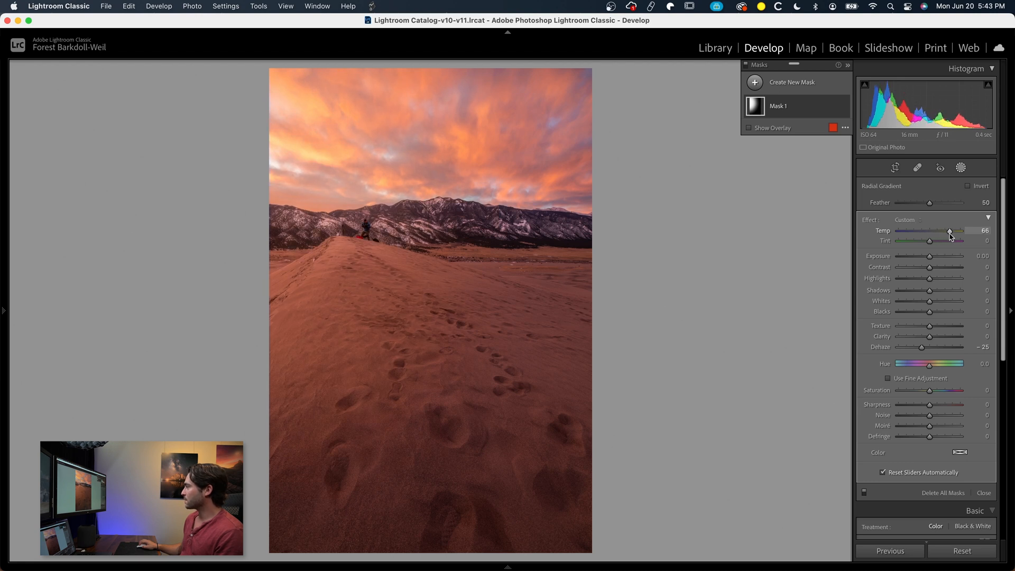
drag(949, 231, 942, 231)
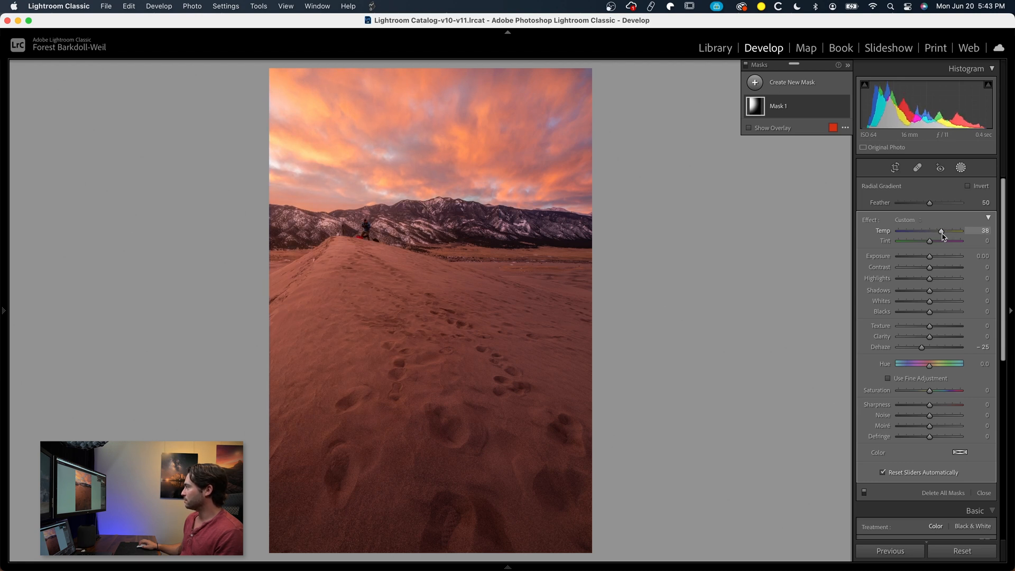
drag(940, 231, 942, 230)
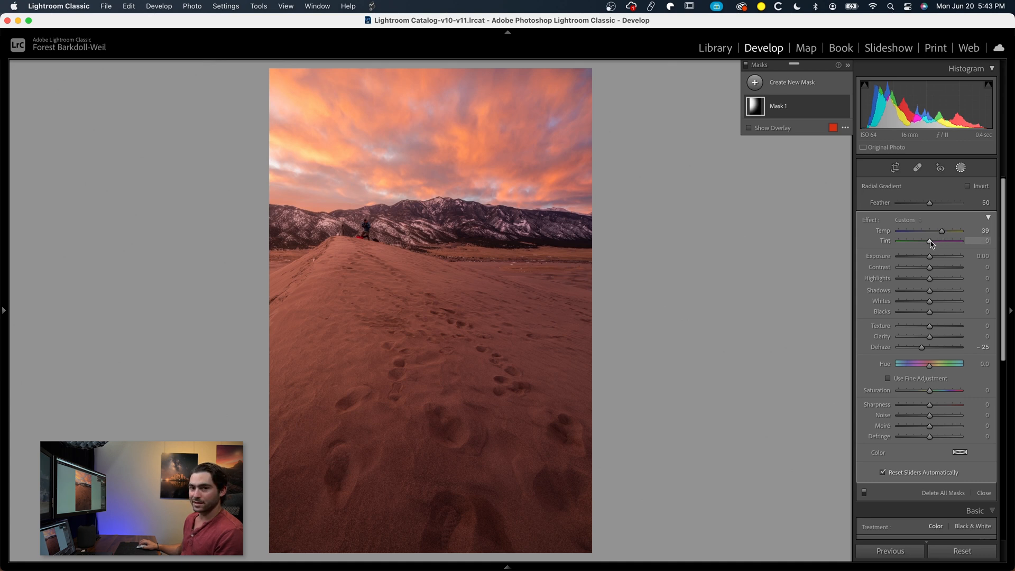
drag(940, 240, 942, 239)
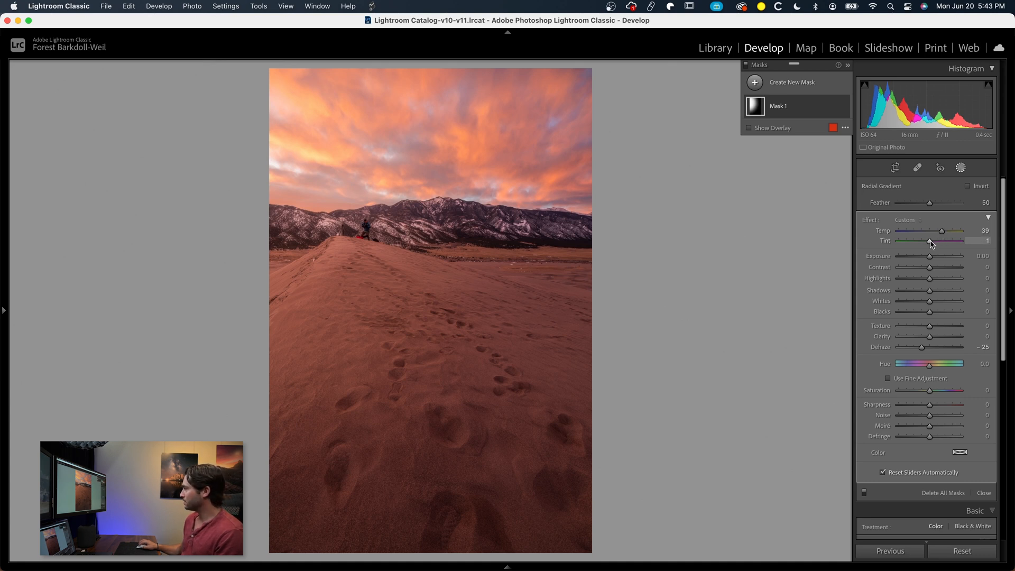
drag(931, 241, 940, 241)
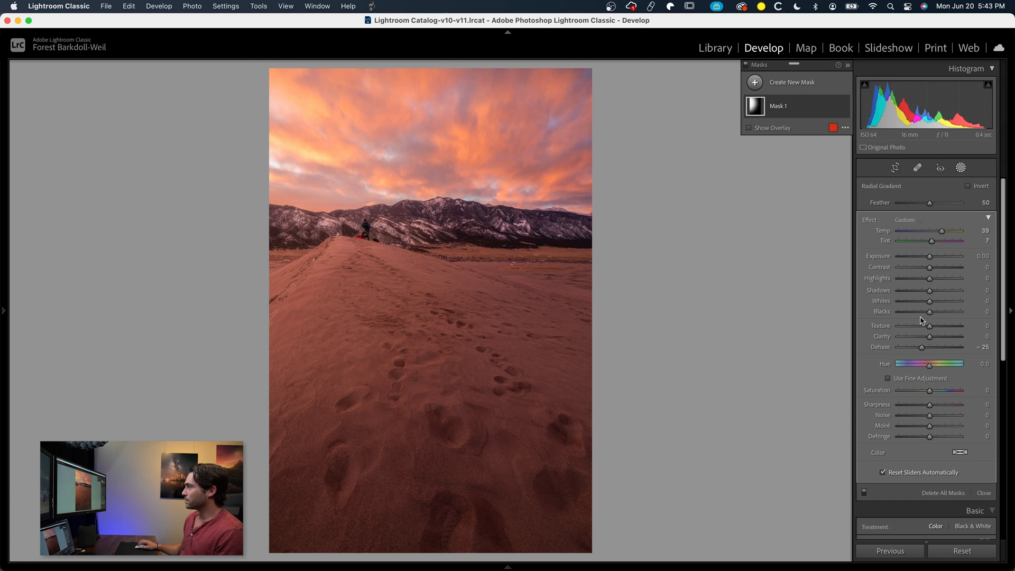
drag(931, 301, 937, 301)
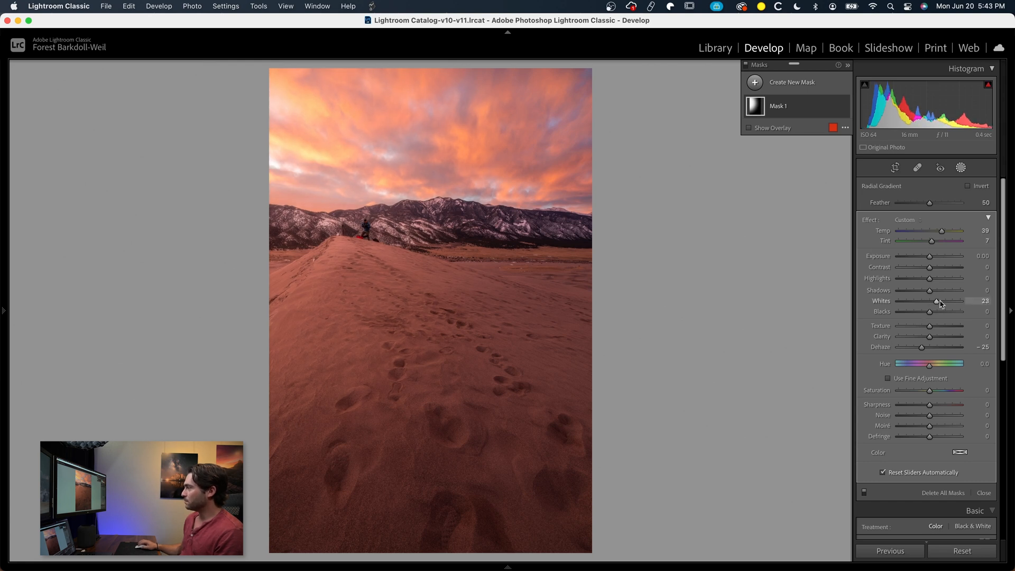
drag(939, 300, 945, 301)
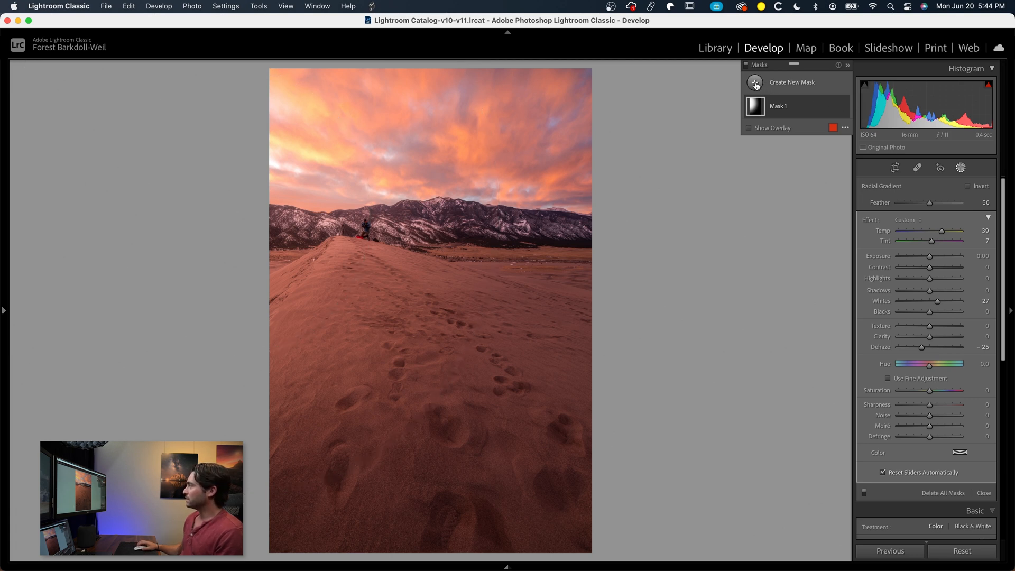
- Create a second radial mask with Dehaze -11, Temp 27, Whites 25, and toggle it to compare
click(755, 83)
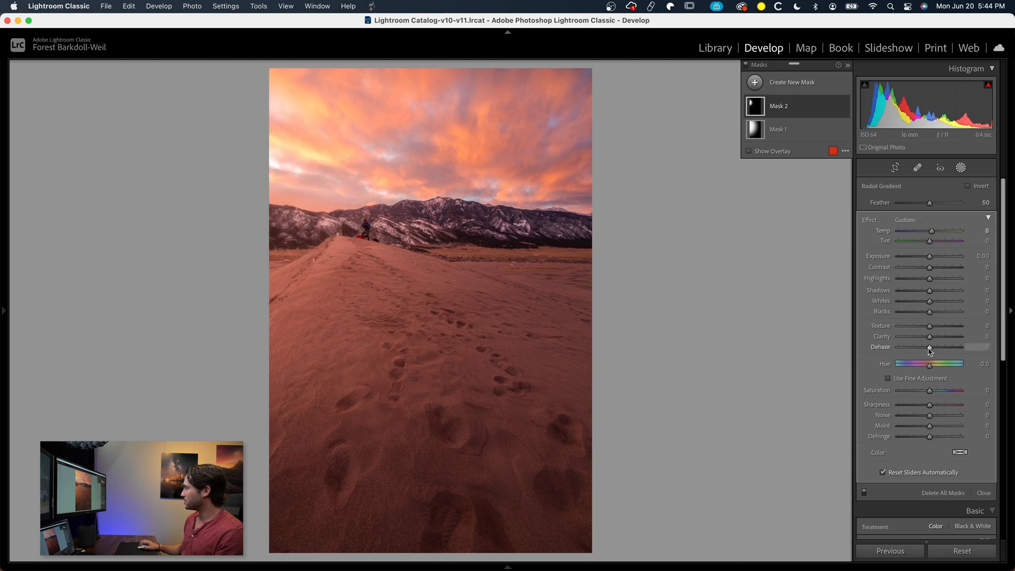
drag(947, 346, 924, 346)
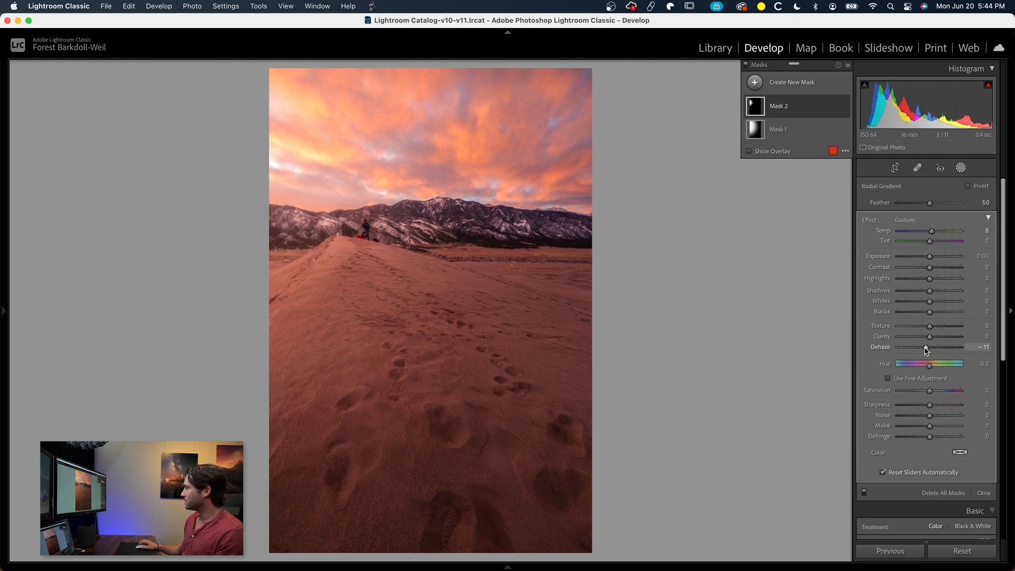
drag(932, 231, 954, 231)
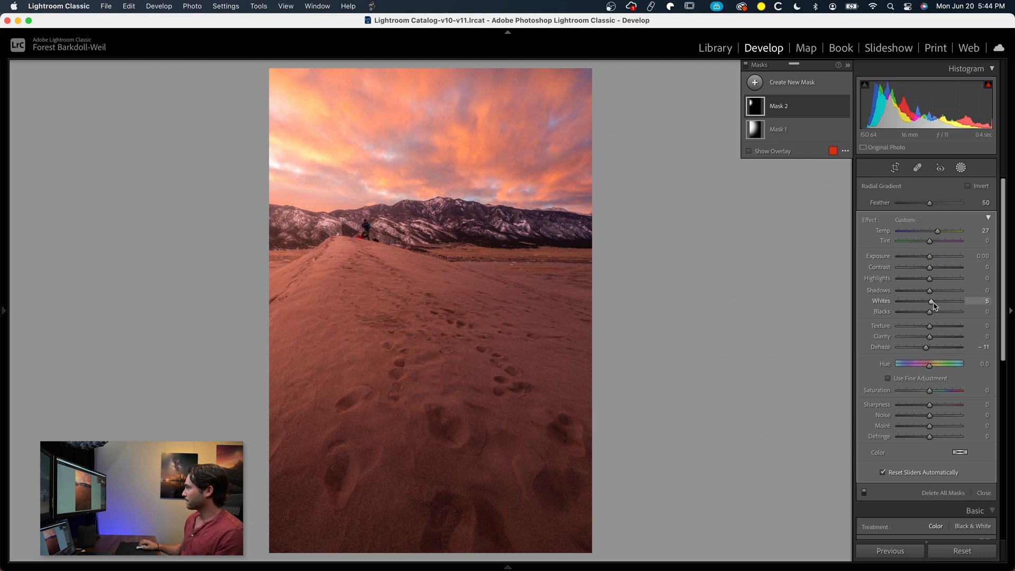
drag(934, 300, 946, 300)
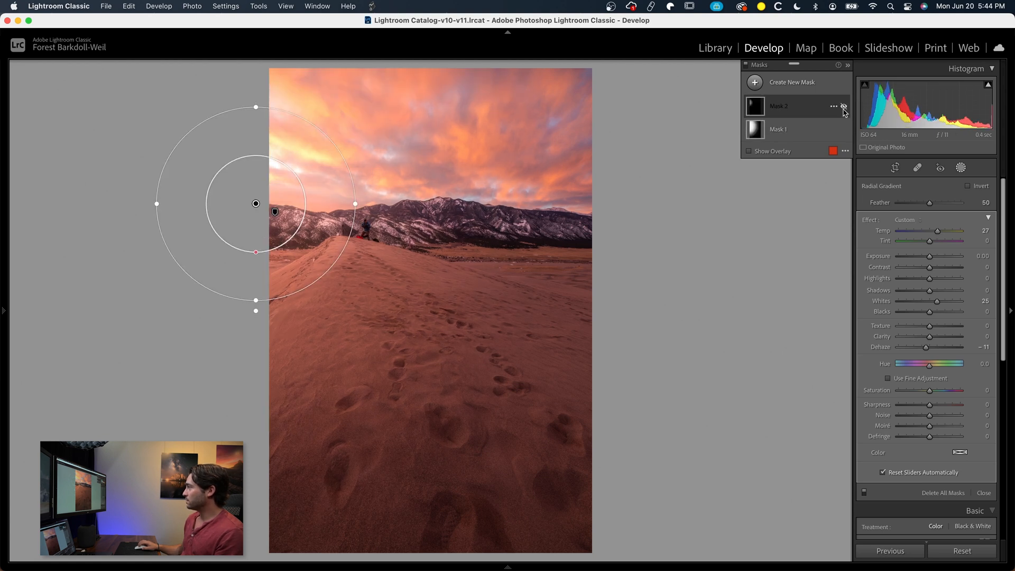
click(844, 107)
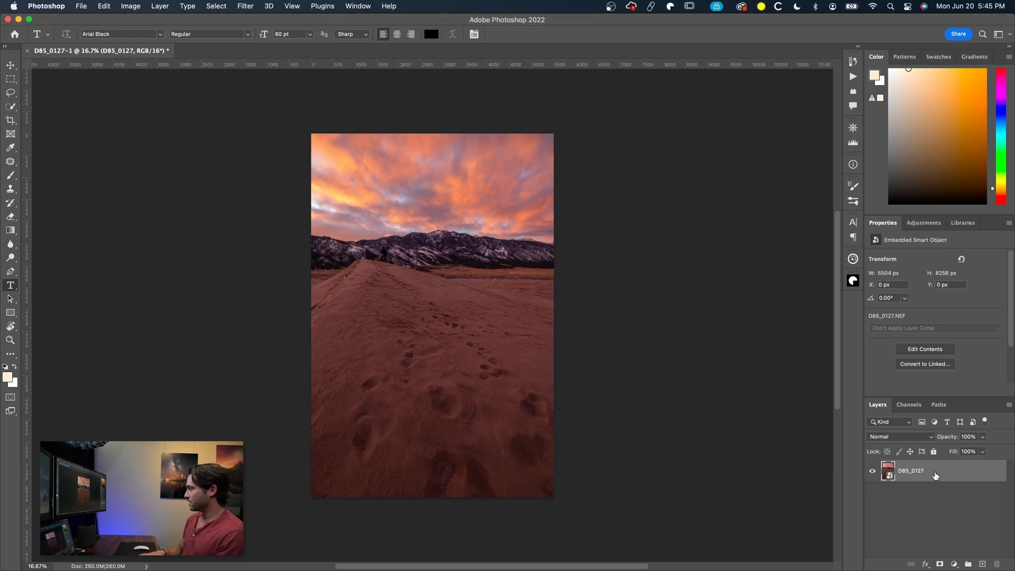
- Create a new empty layer from the Layers panel
click(983, 564)
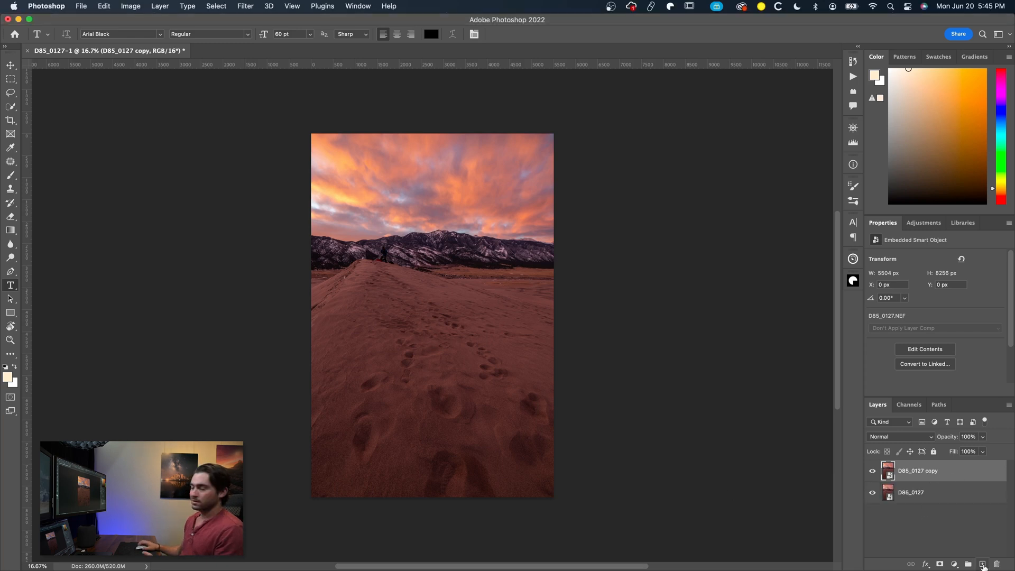
mouse_move(983, 564)
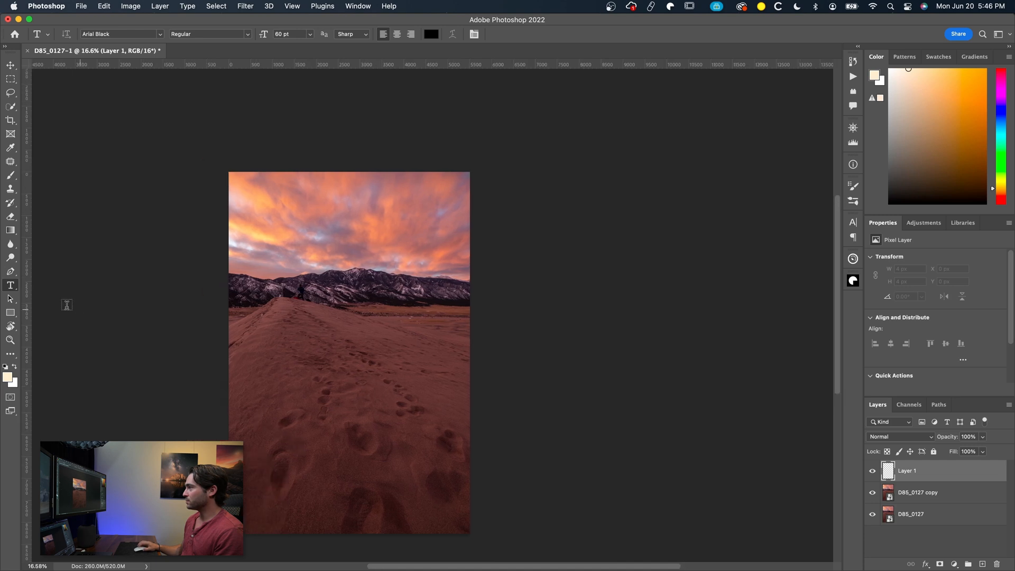
mouse_move(10, 230)
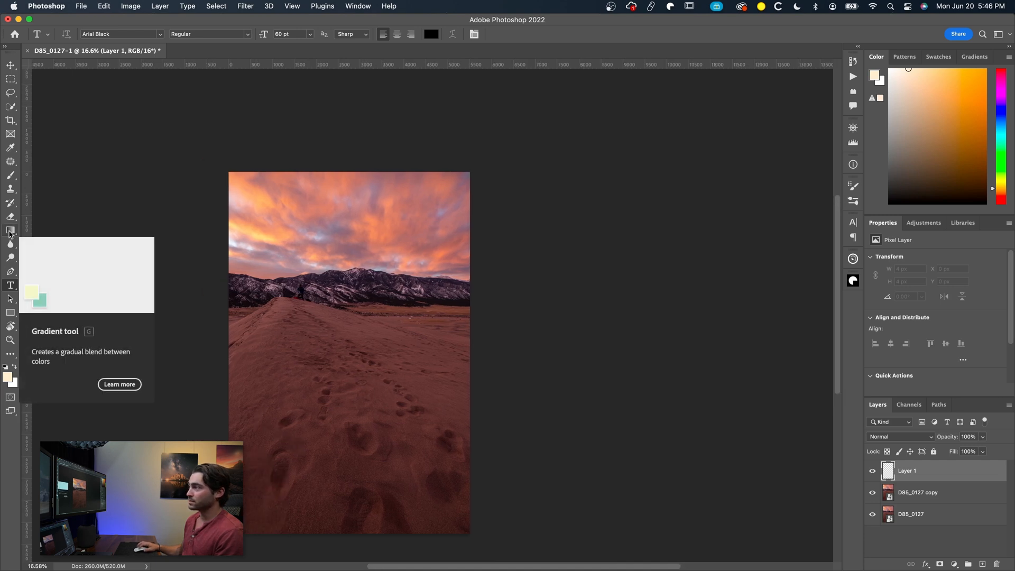
- Set Layer 1 to Hard Light, drag an orange gradient from the left horizon, lower its opacity
click(10, 230)
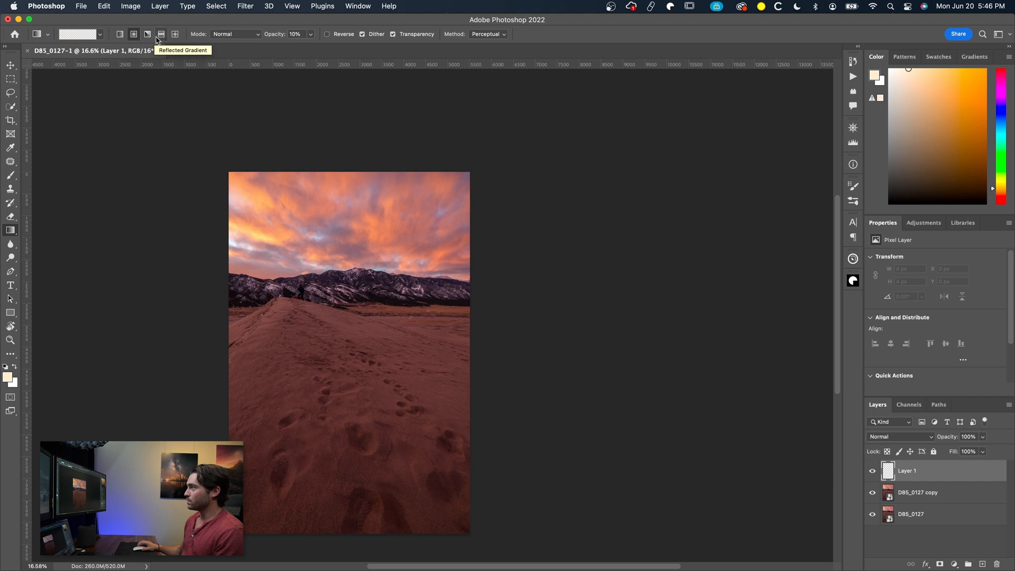
mouse_move(147, 34)
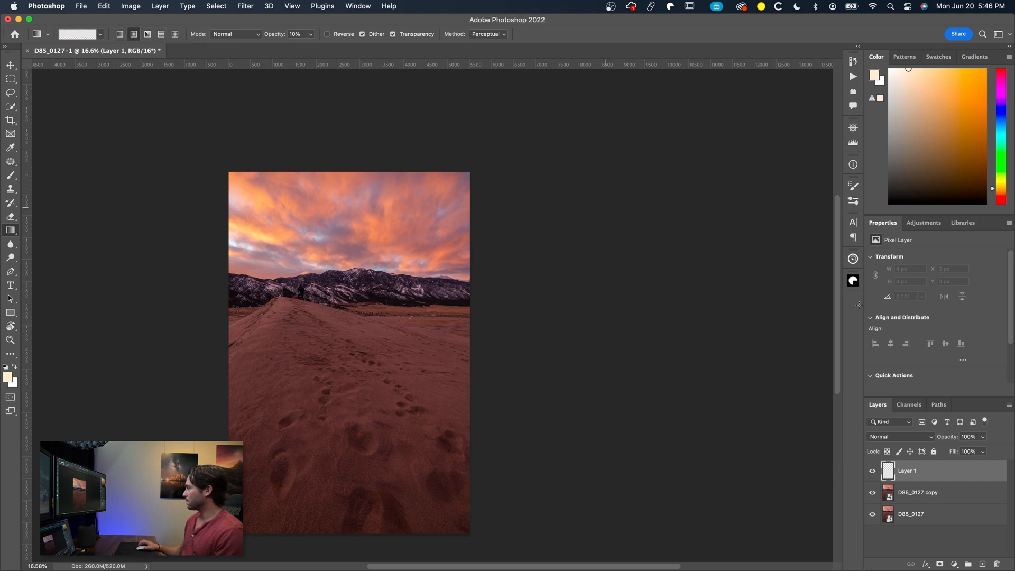
click(900, 436)
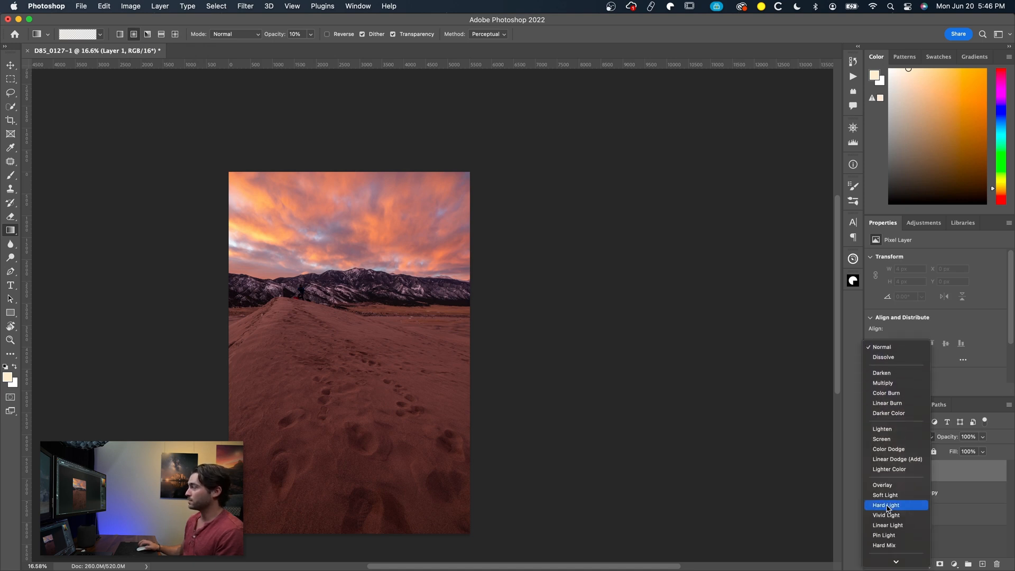
click(893, 505)
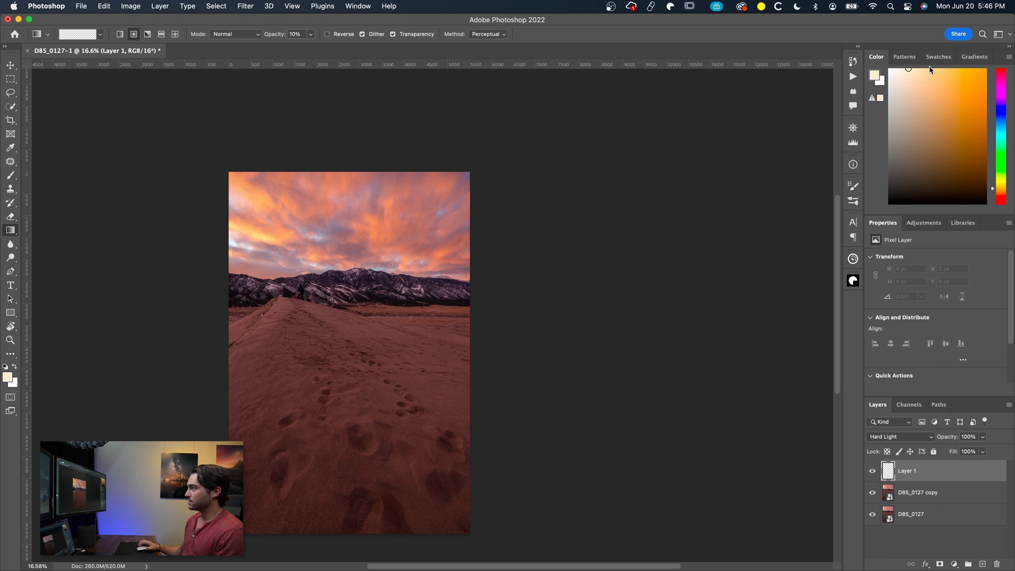
drag(211, 294, 376, 384)
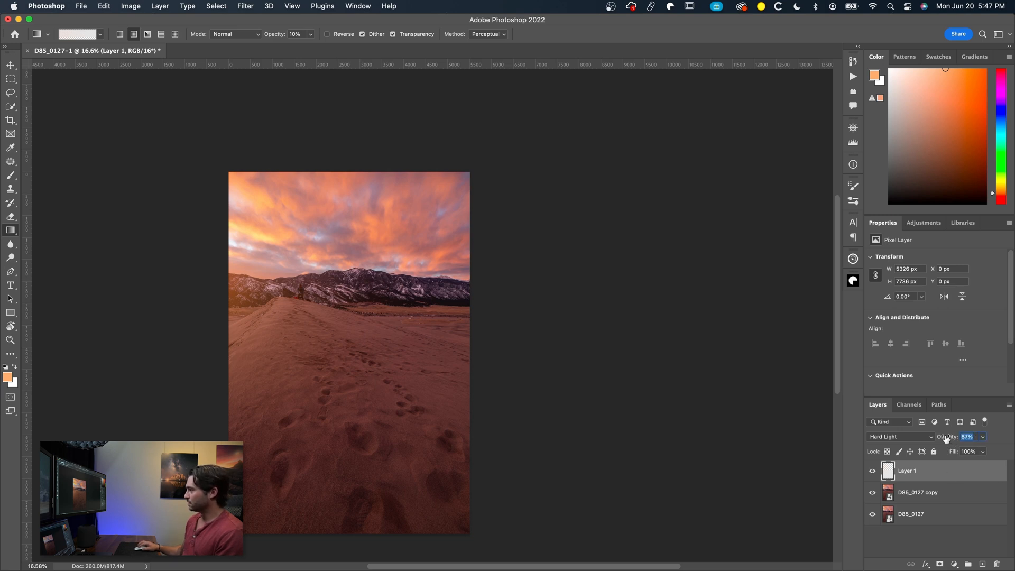
drag(946, 436, 937, 436)
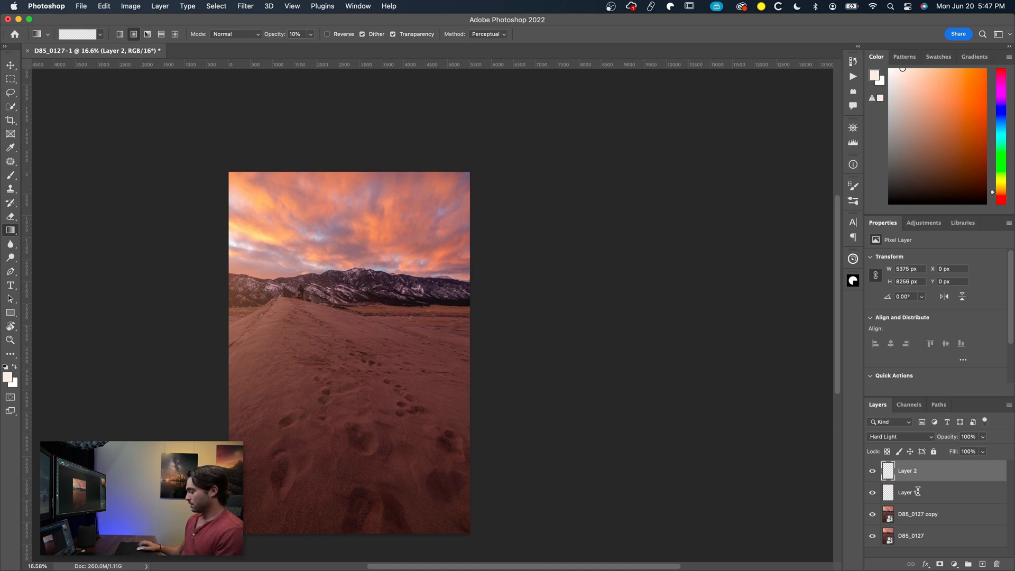
- Group Layer 1 and Layer 2 as 'Lightbleed', then toggle the group's visibility to compare
click(913, 492)
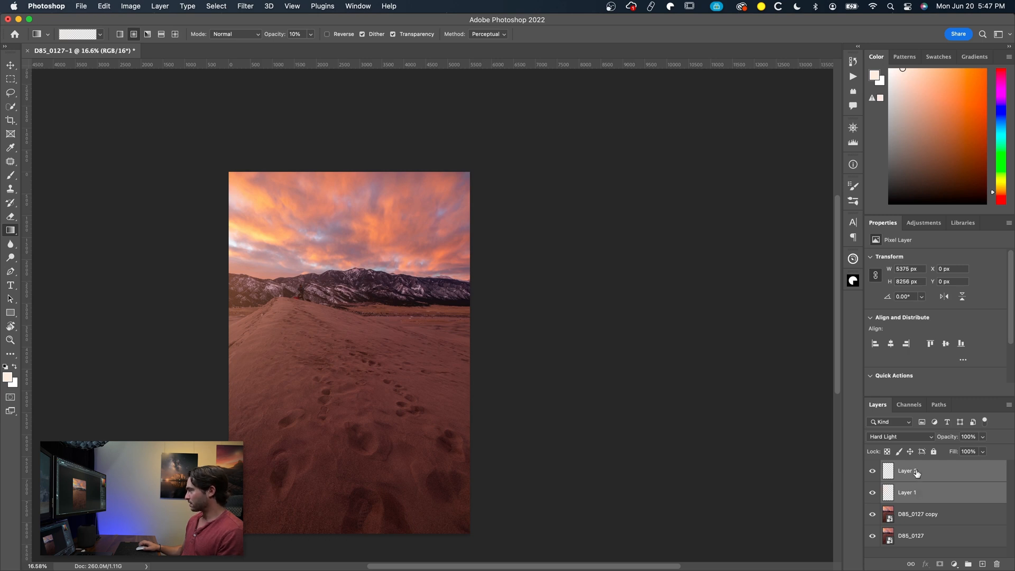
double_click(905, 471)
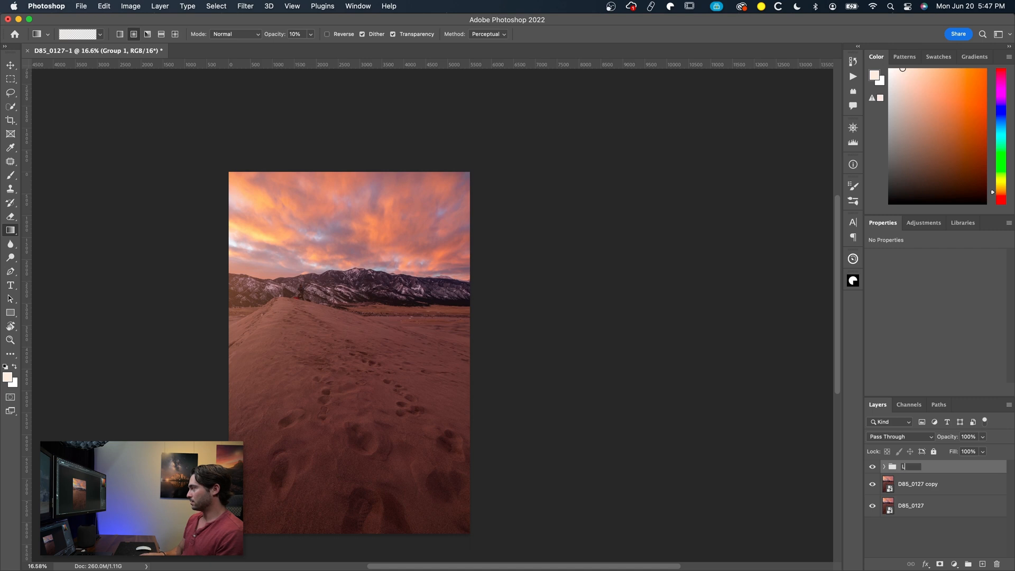
text(Lightbleed)
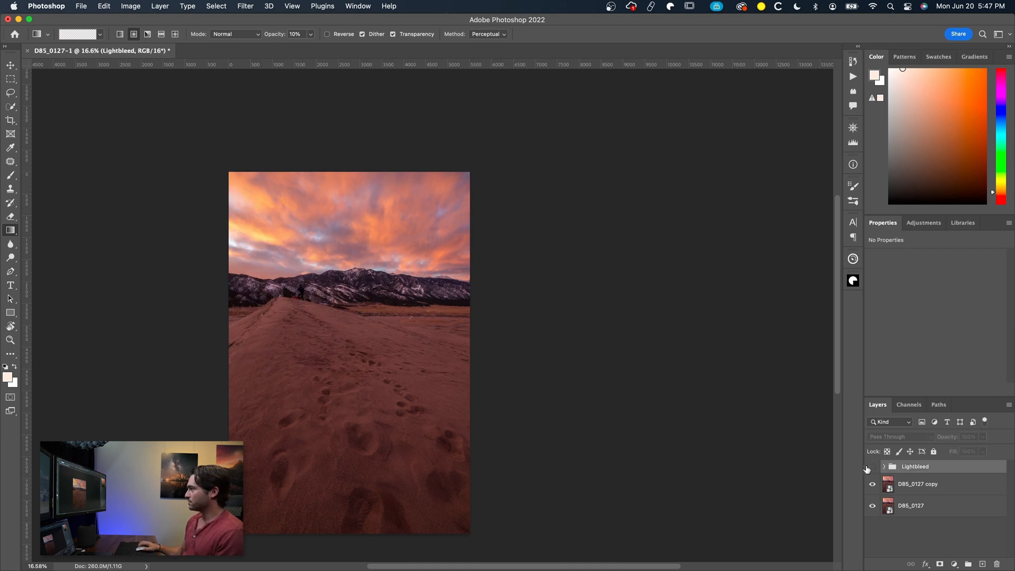
click(872, 467)
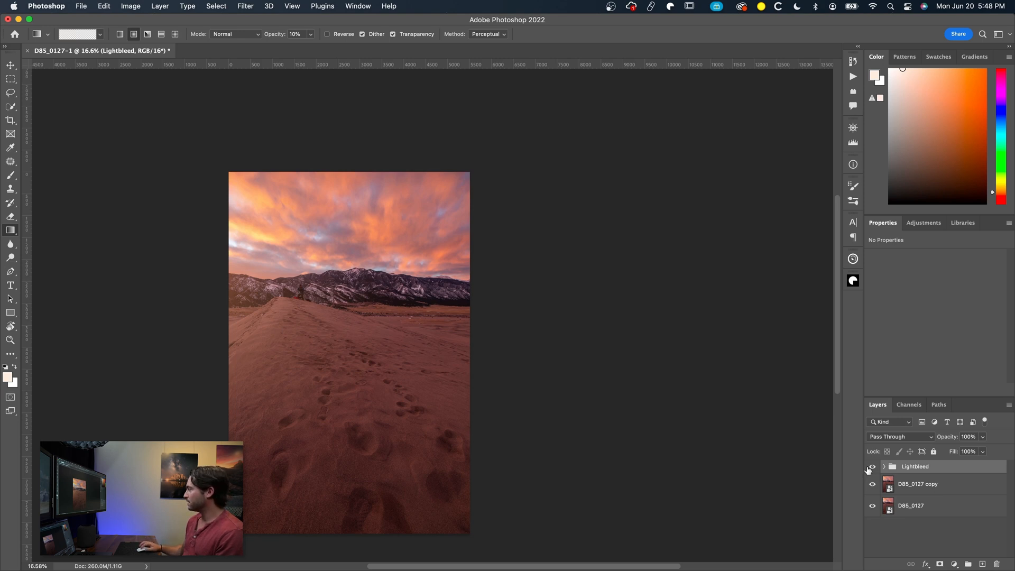
click(917, 484)
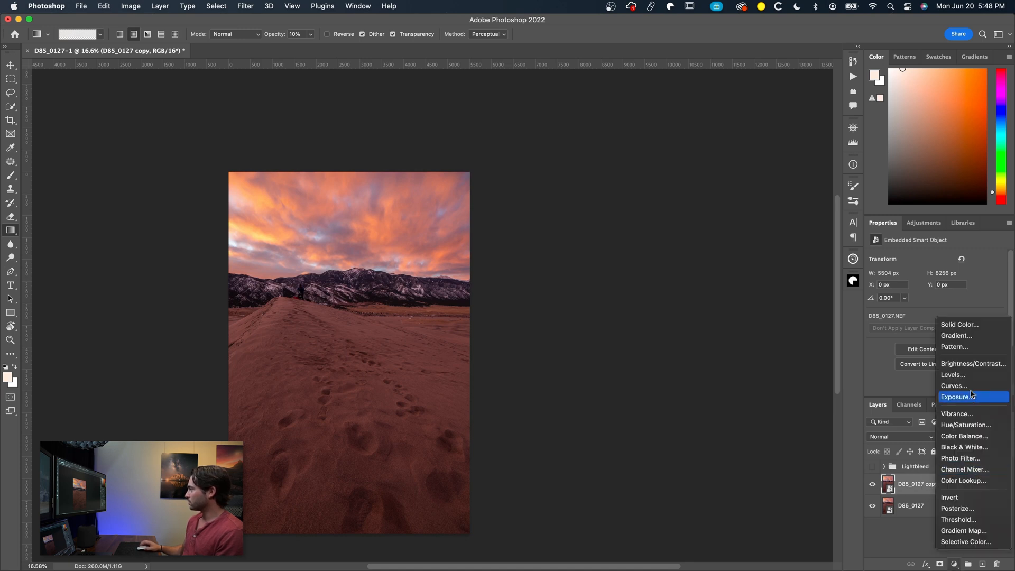
- Add a Curves adjustment layer lifting the RGB midtones, then switch to the Red channel
click(952, 386)
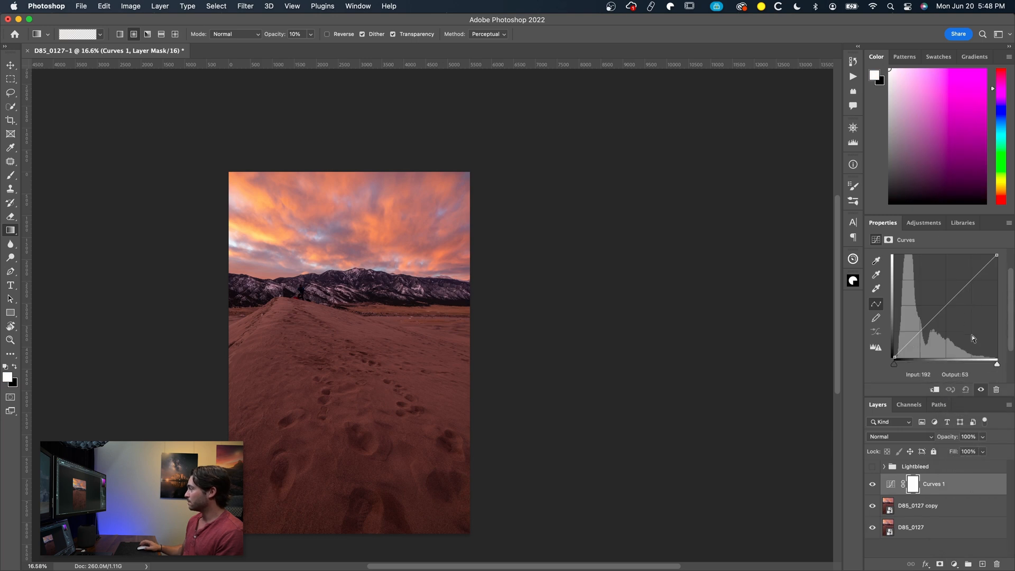
drag(972, 337, 956, 292)
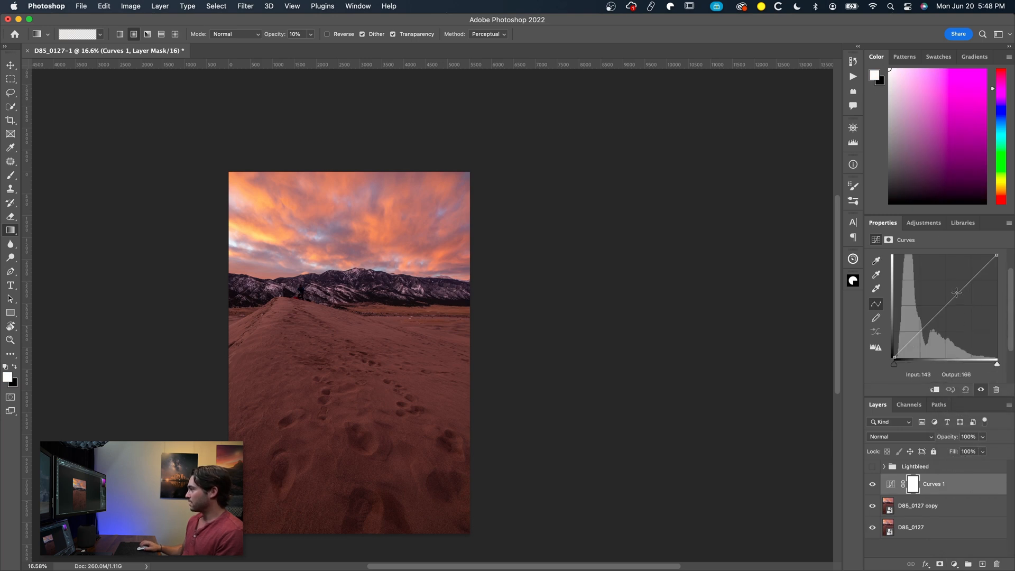
drag(956, 292, 955, 285)
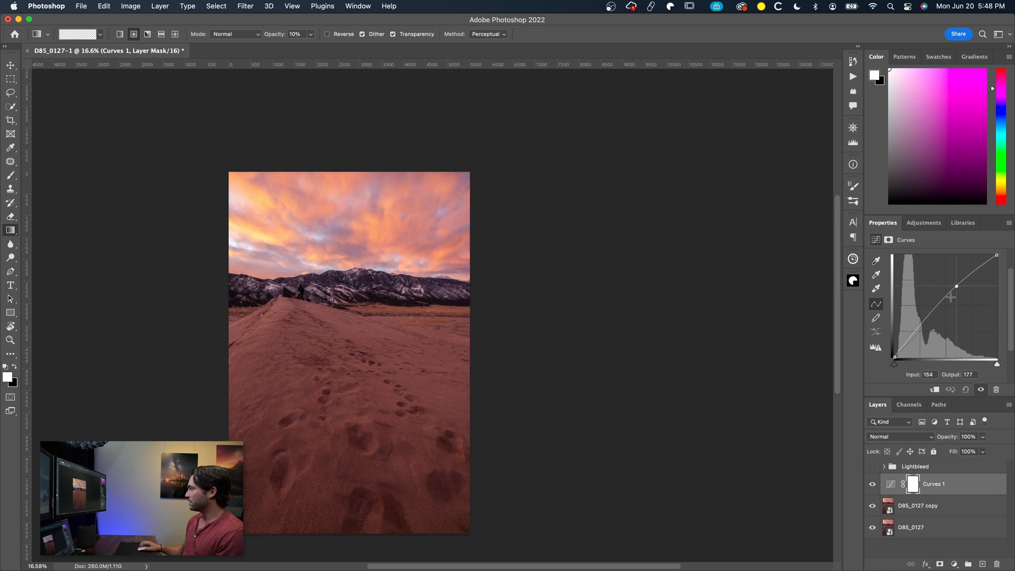
mouse_move(917, 301)
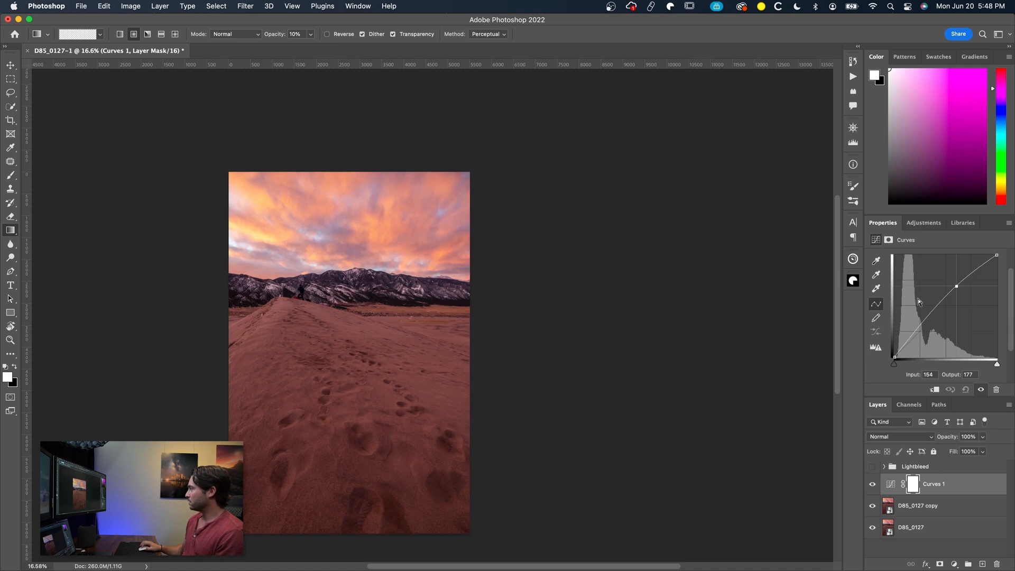
click(925, 271)
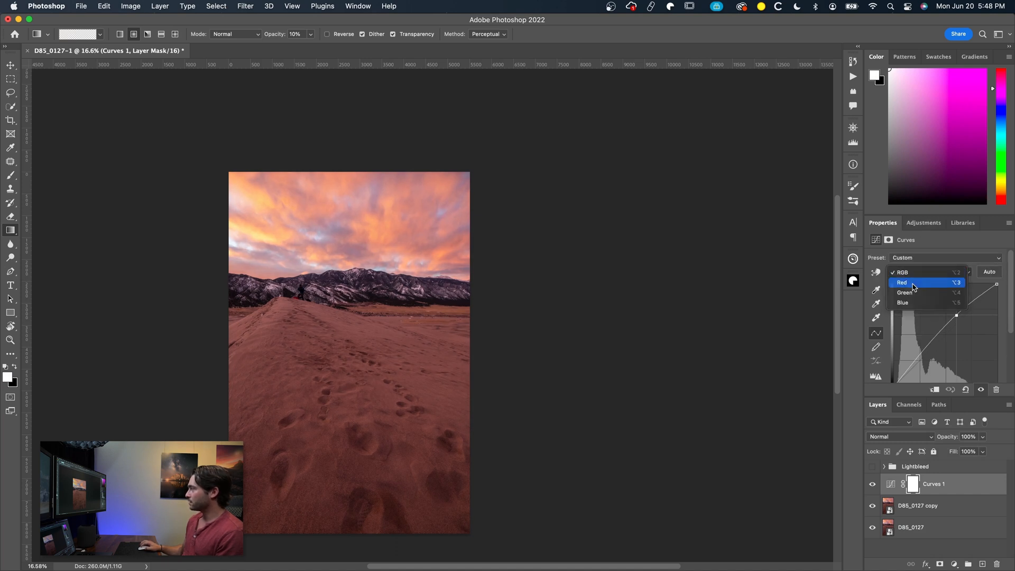
click(902, 283)
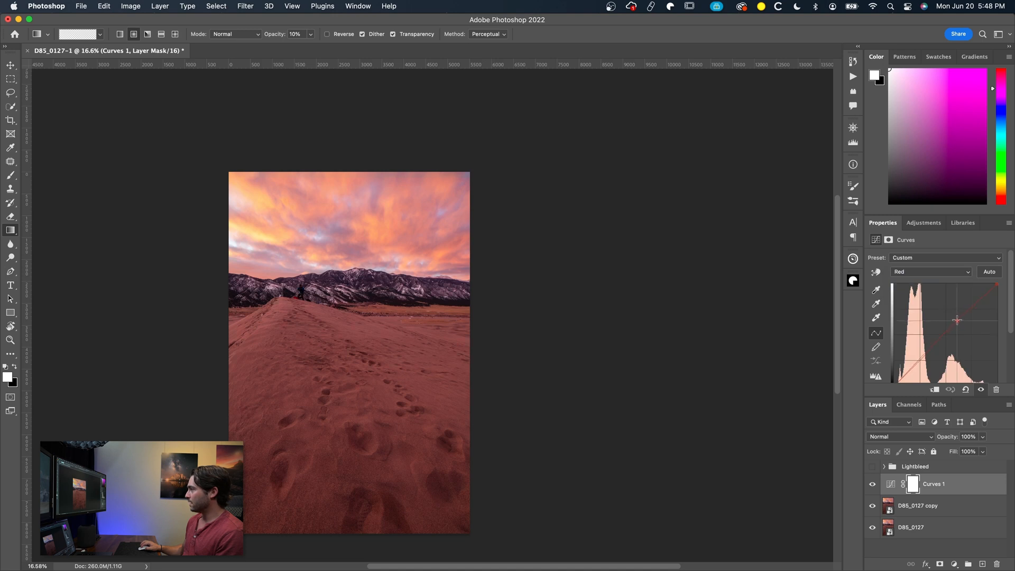